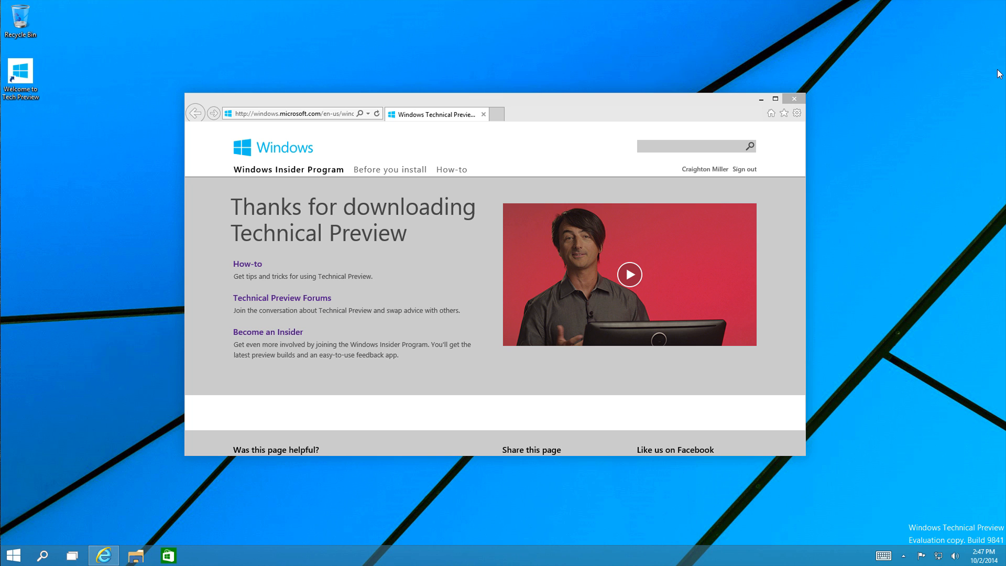
mouse_move(639, 120)
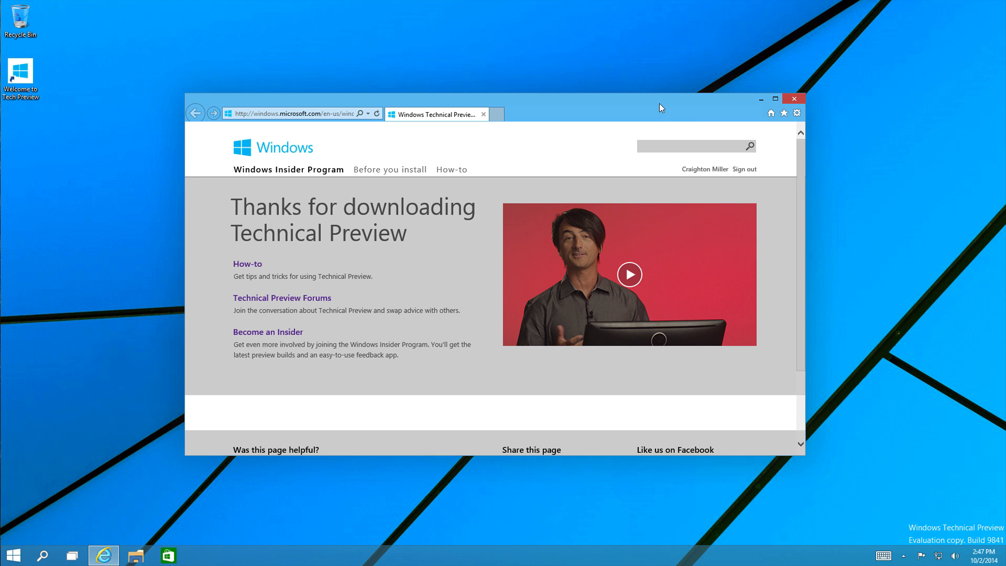
mouse_move(792, 173)
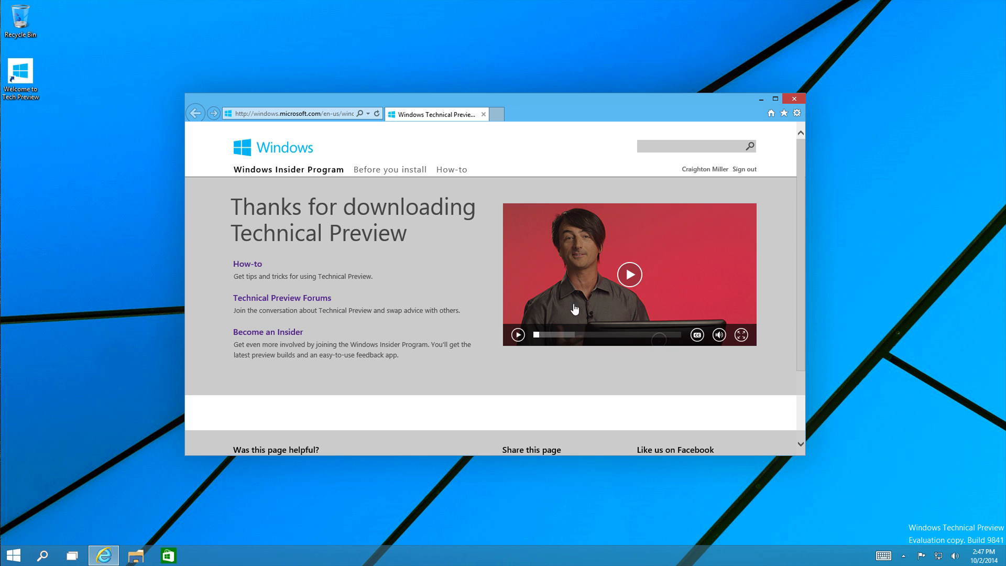
mouse_move(578, 138)
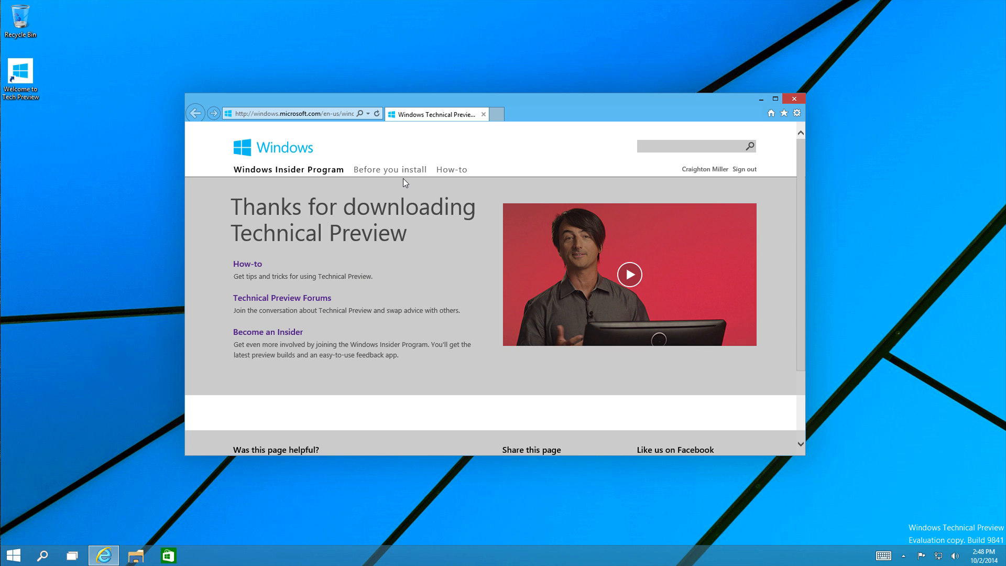
mouse_move(554, 185)
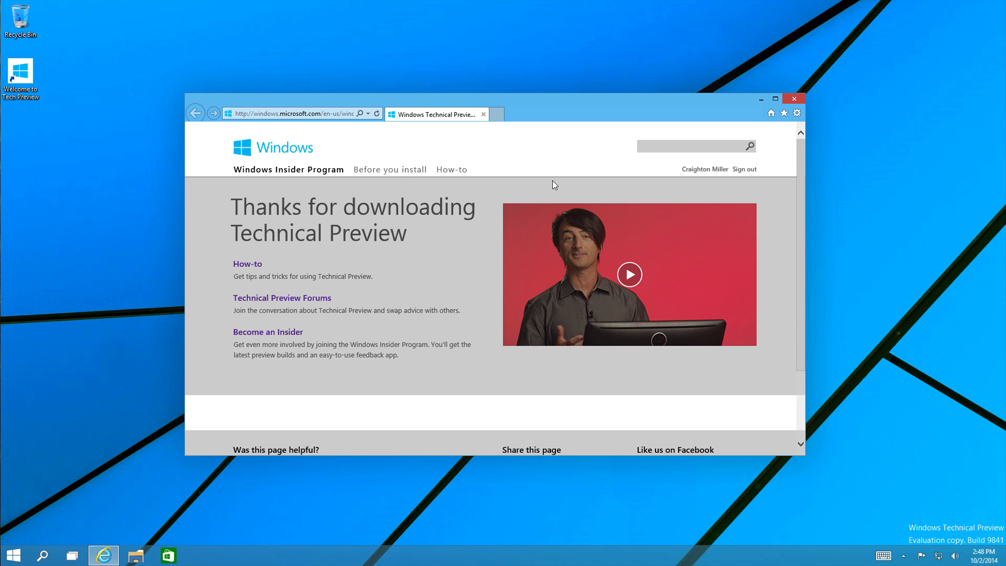
Step: Close the Internet Explorer Technical Preview page and open the Start menu tiles
left_click(794, 100)
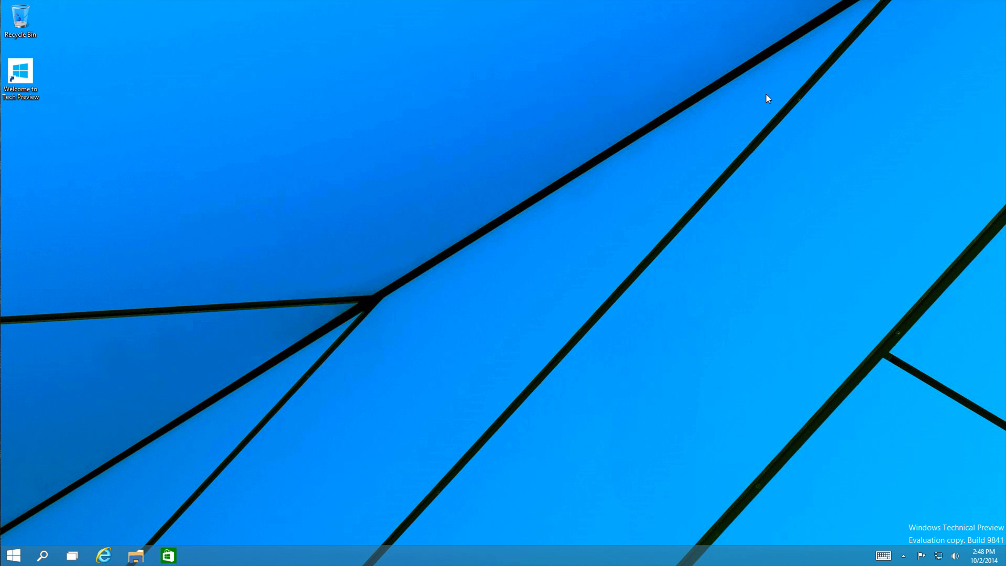
mouse_move(740, 103)
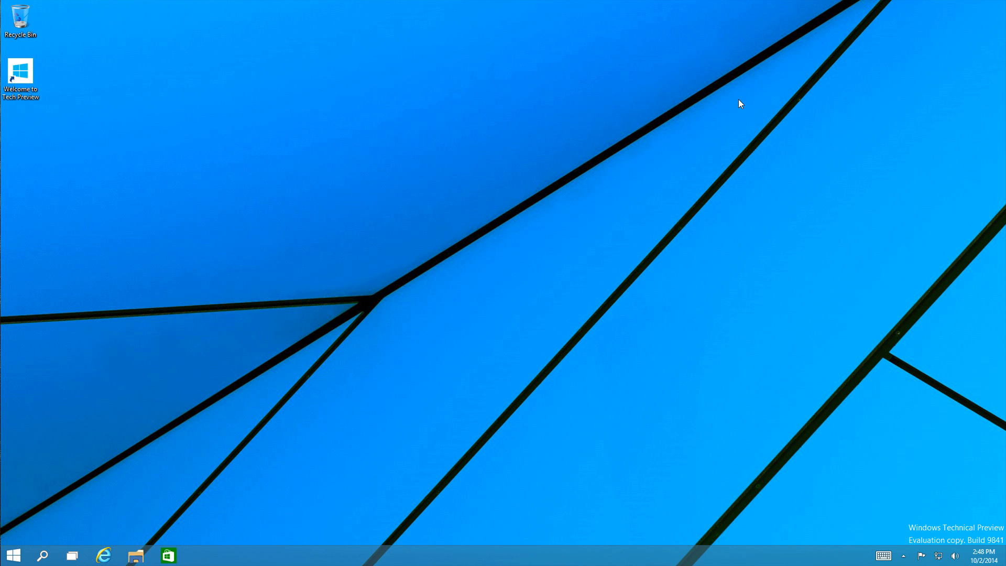
mouse_move(637, 204)
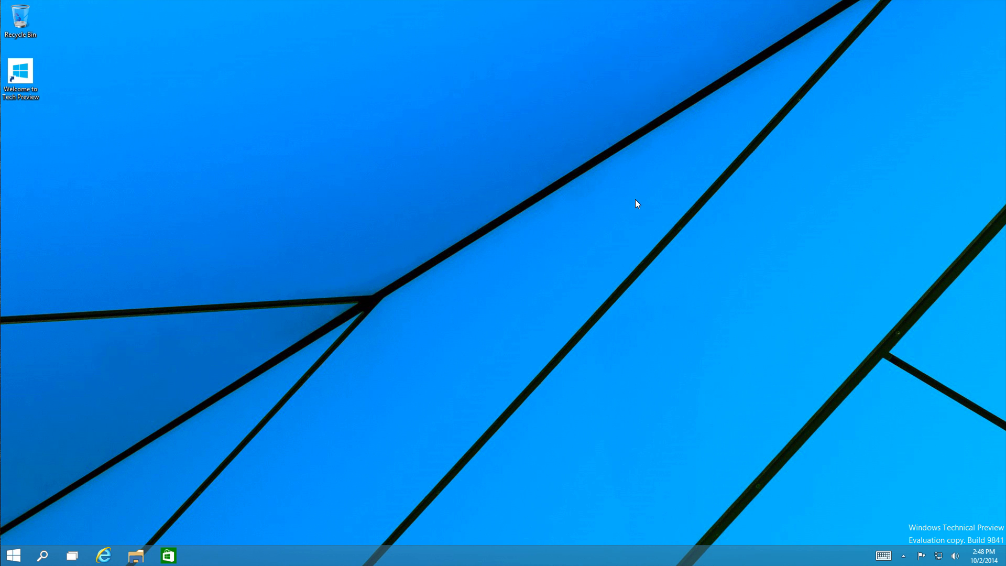
mouse_move(14, 544)
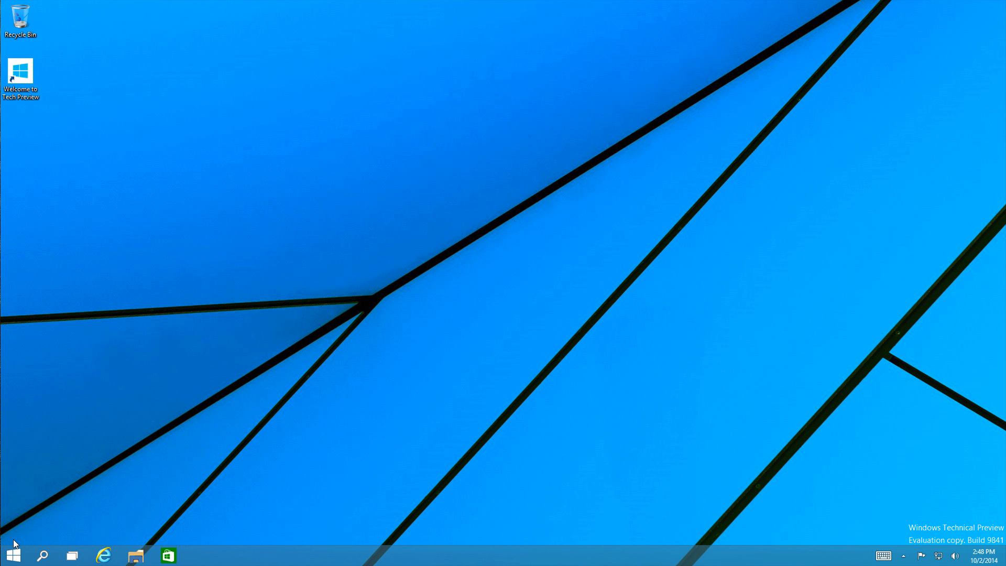
left_click(13, 554)
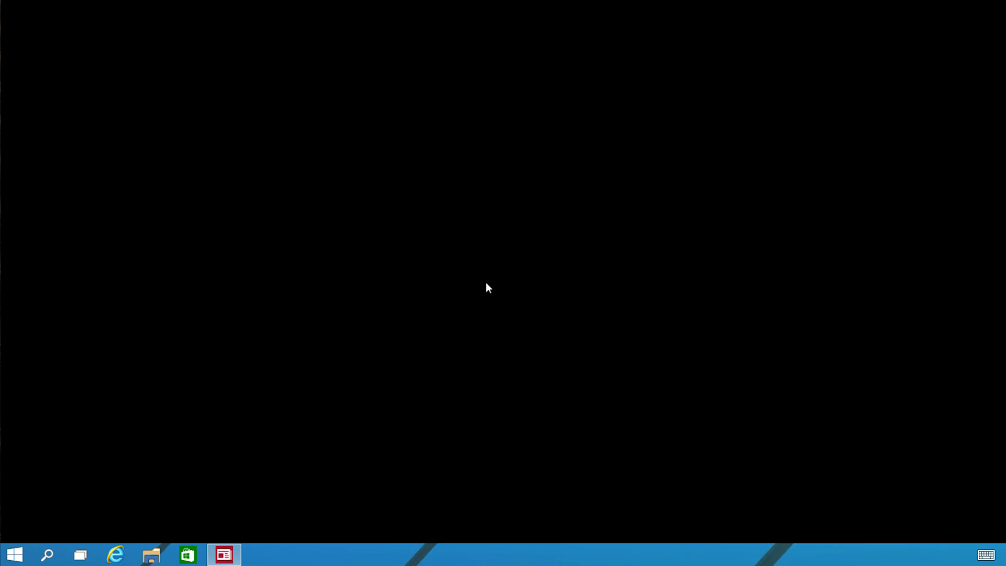
Step: Launch Bing News, scroll sideways through top stories and world headlines, then close it
left_click(224, 555)
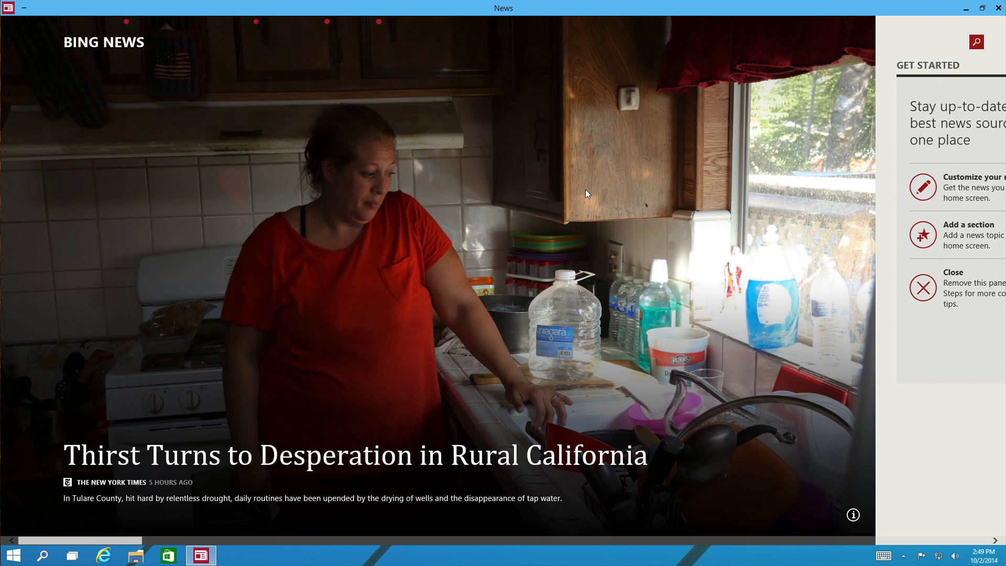
mouse_move(855, 64)
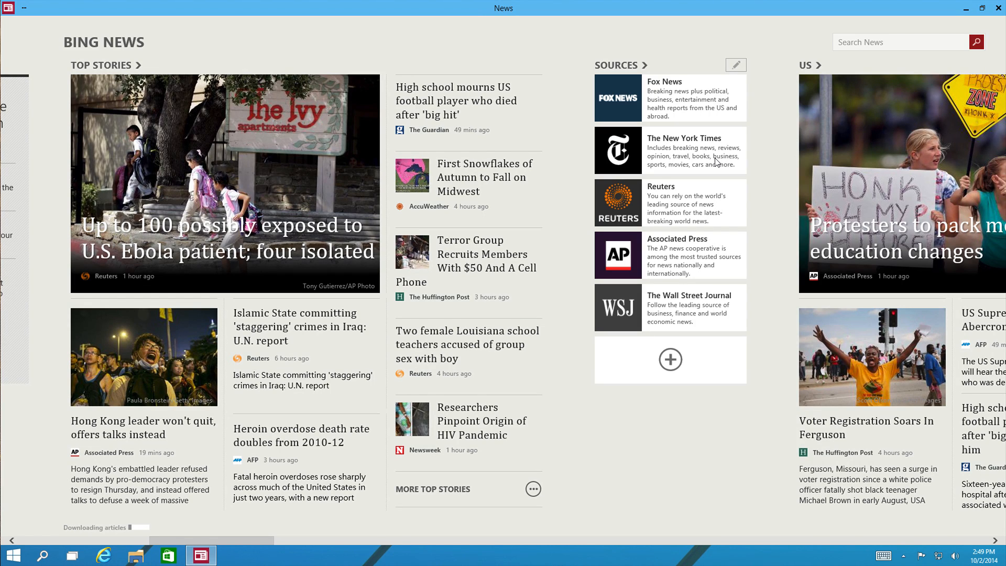
scroll("right", 3)
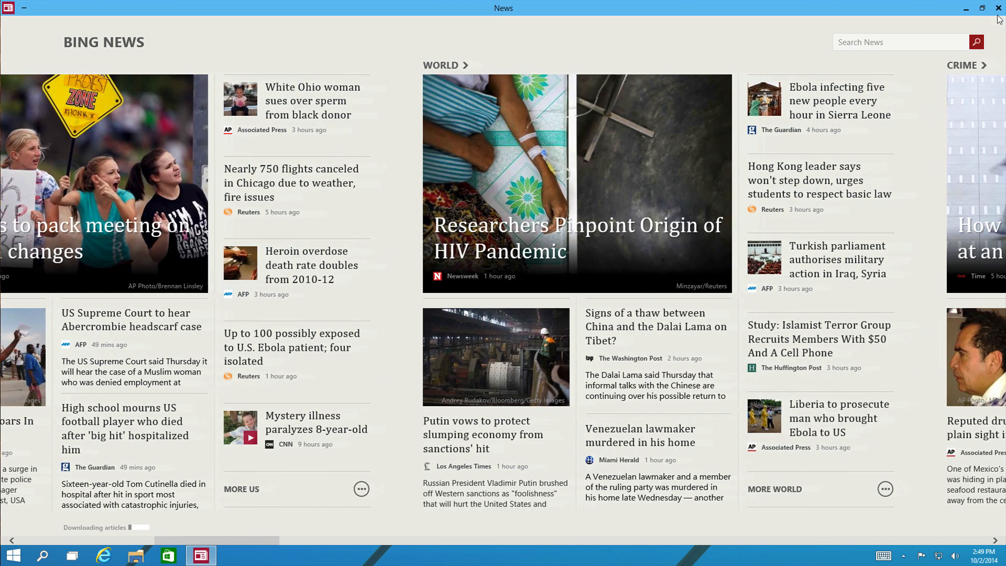
left_click(998, 8)
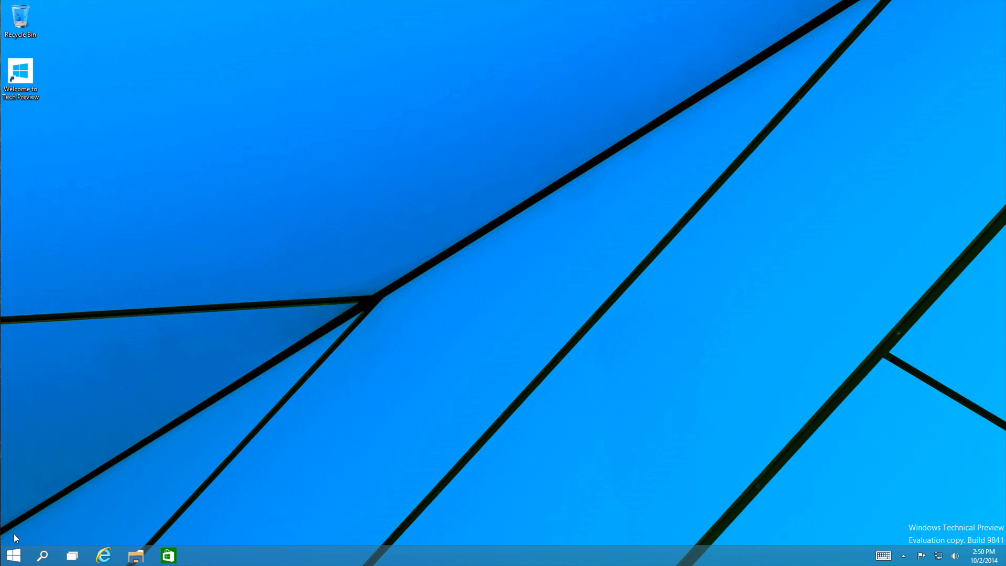
Step: In Start, resize the OneDrive tile to wide and bring up Windows Feedback's tile options
left_click(13, 555)
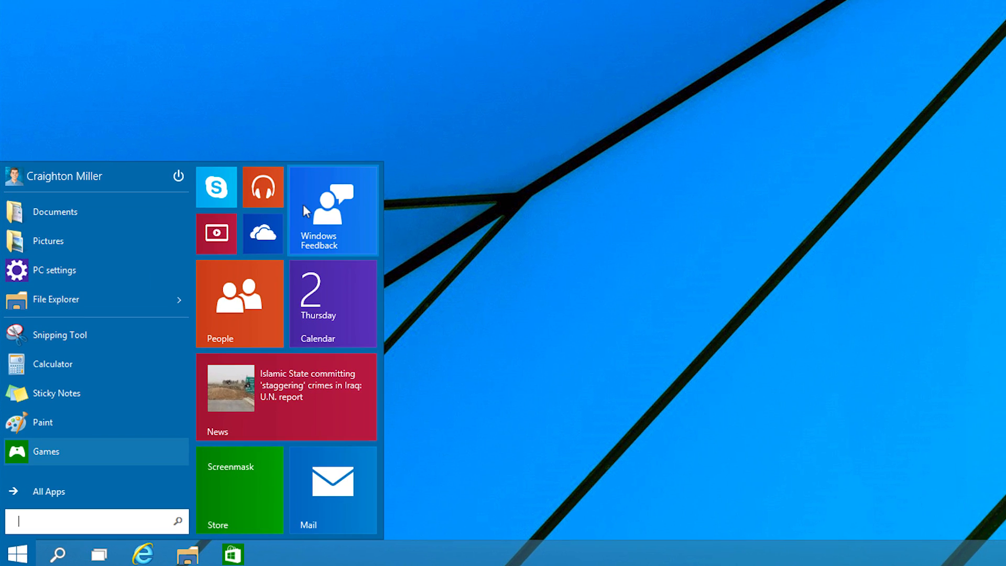
mouse_move(275, 397)
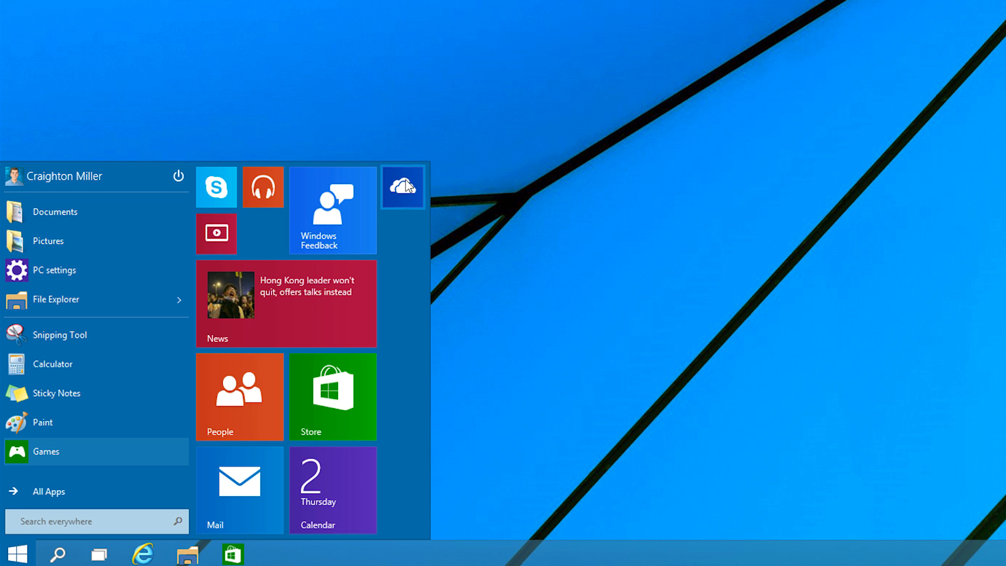
right_click(402, 187)
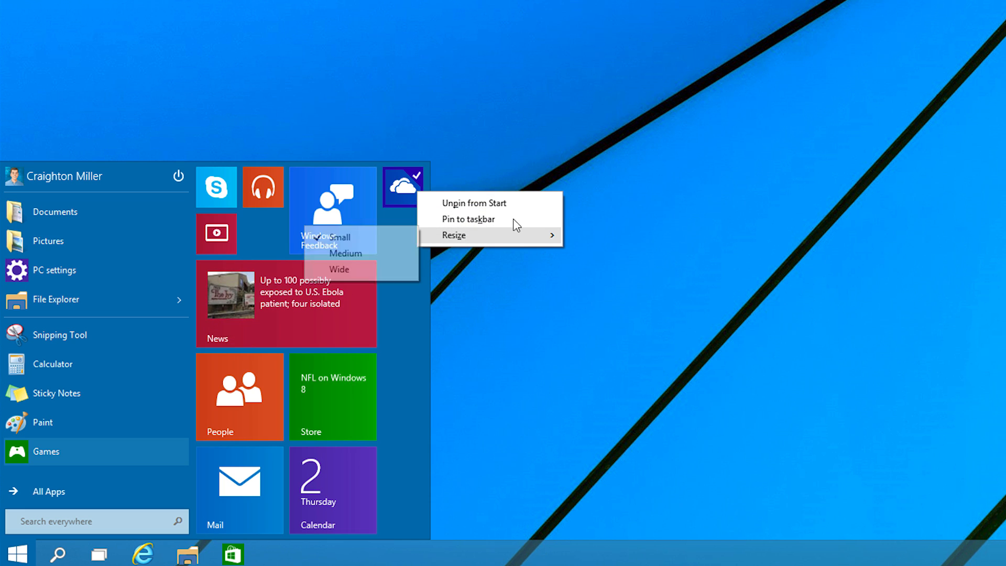
left_click(339, 269)
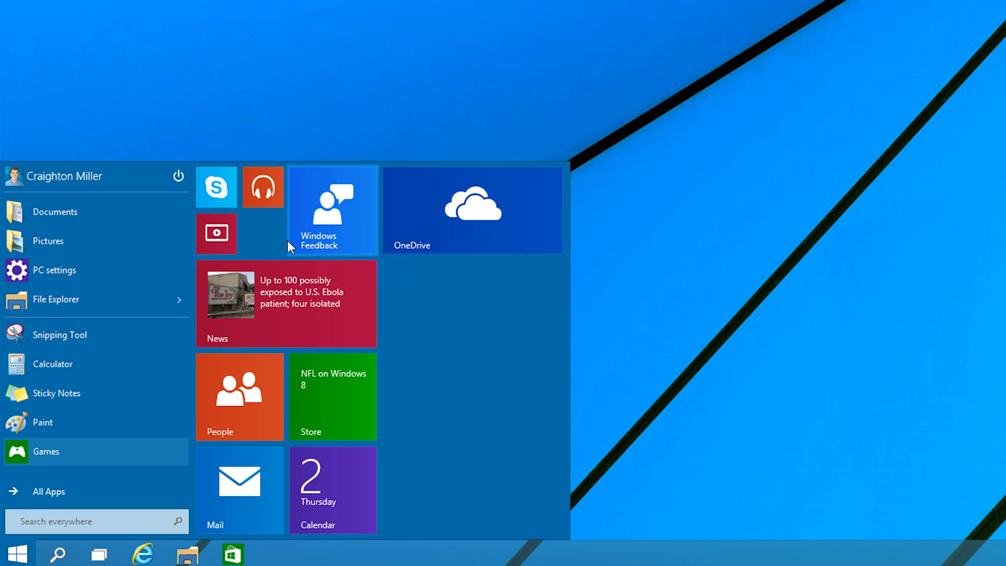
right_click(333, 210)
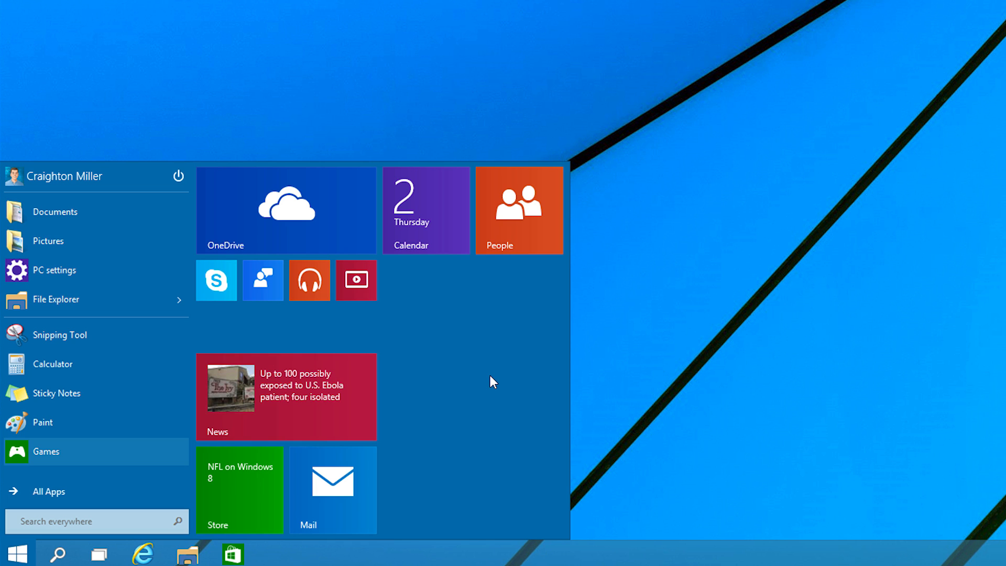
mouse_move(437, 375)
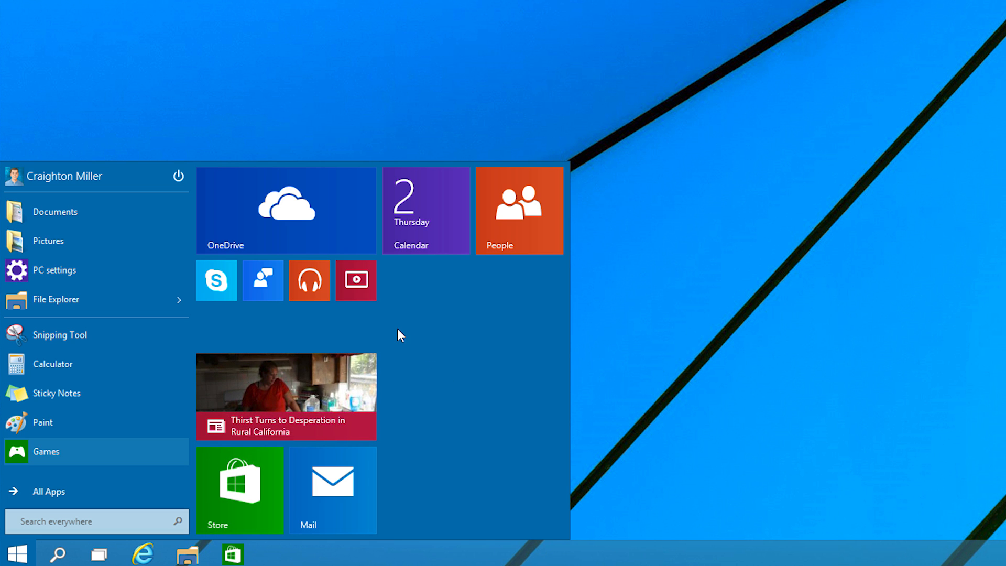
Step: Unpin the OneDrive tile and the small video tile from Start
right_click(286, 210)
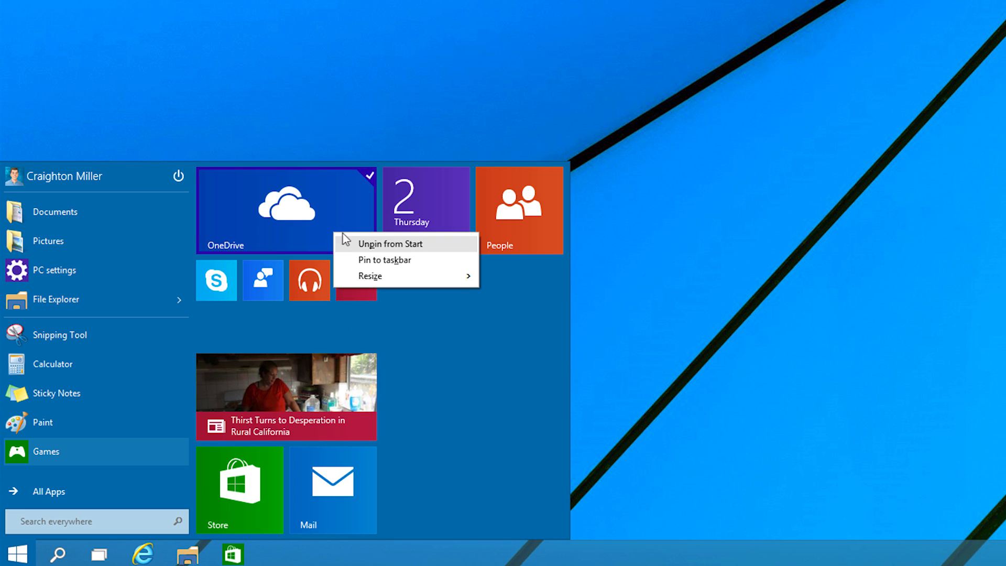
mouse_move(418, 240)
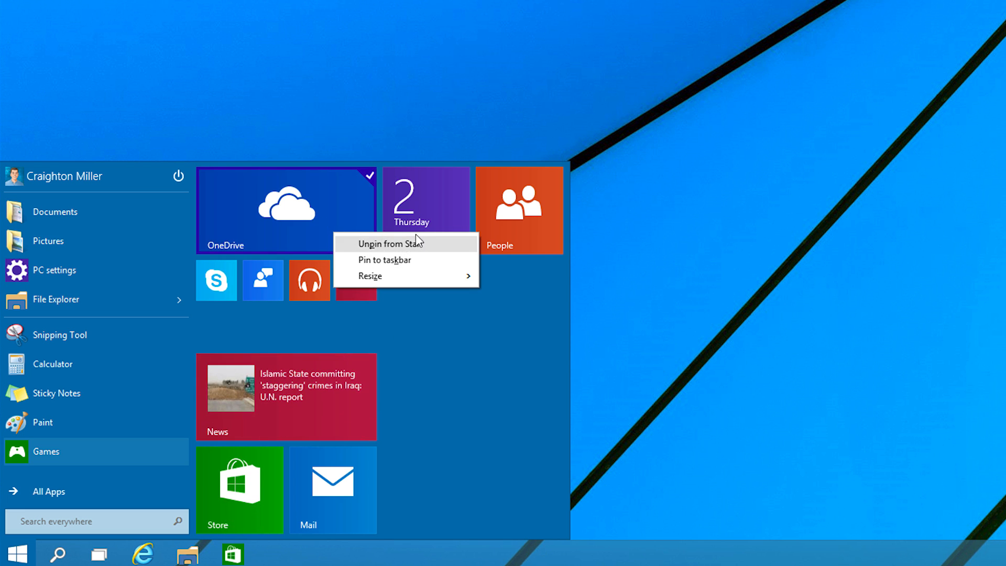
left_click(380, 243)
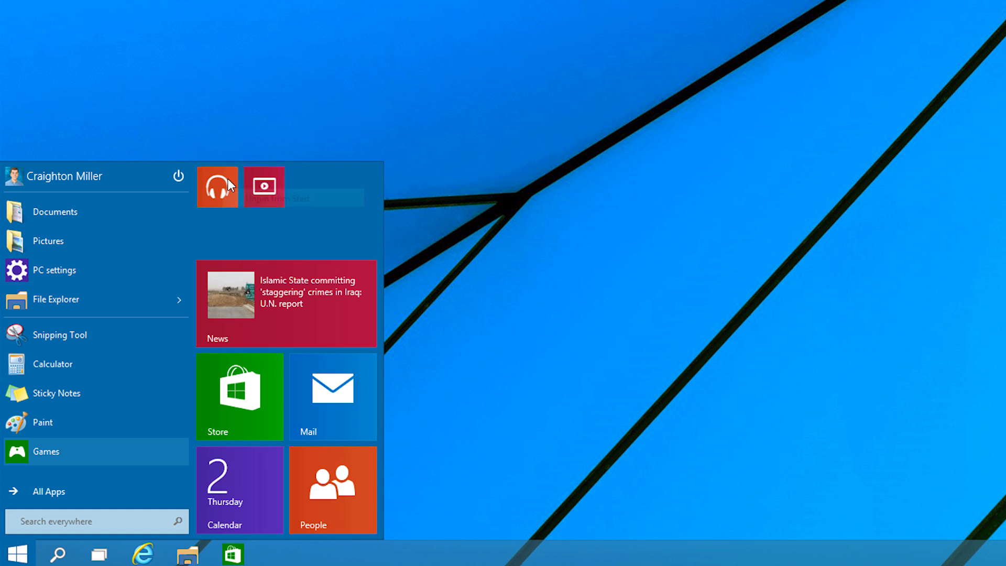
right_click(263, 187)
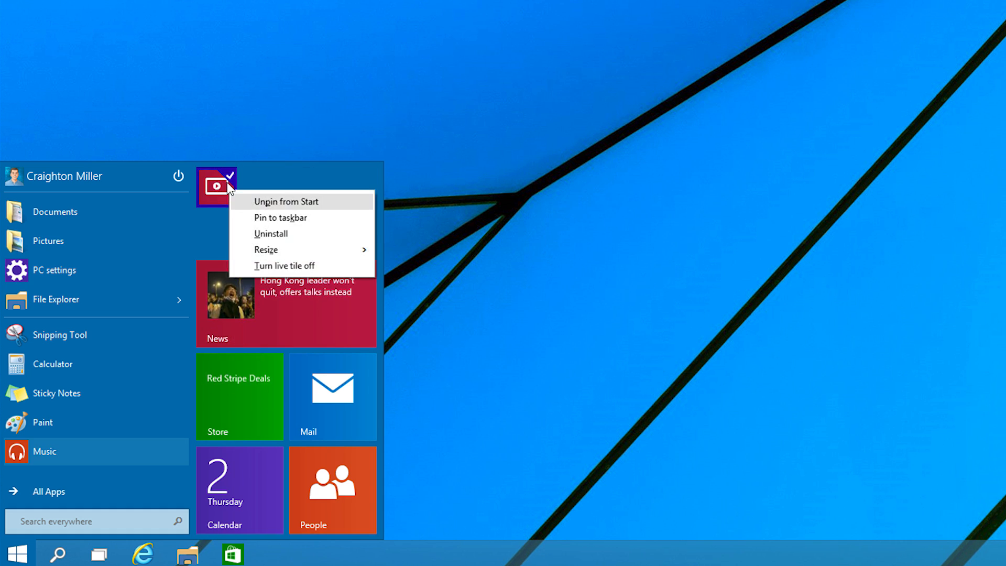
left_click(286, 201)
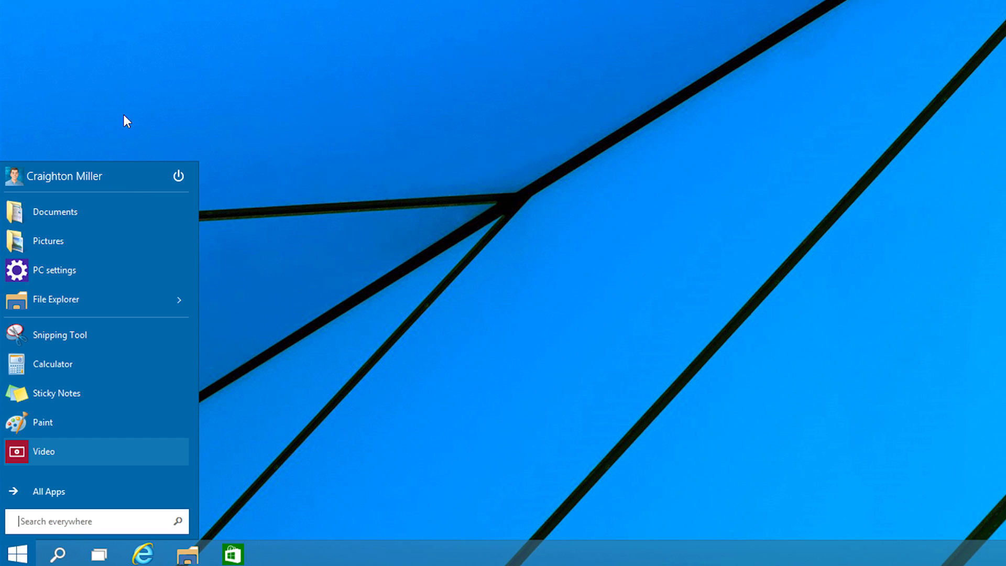
mouse_move(36, 177)
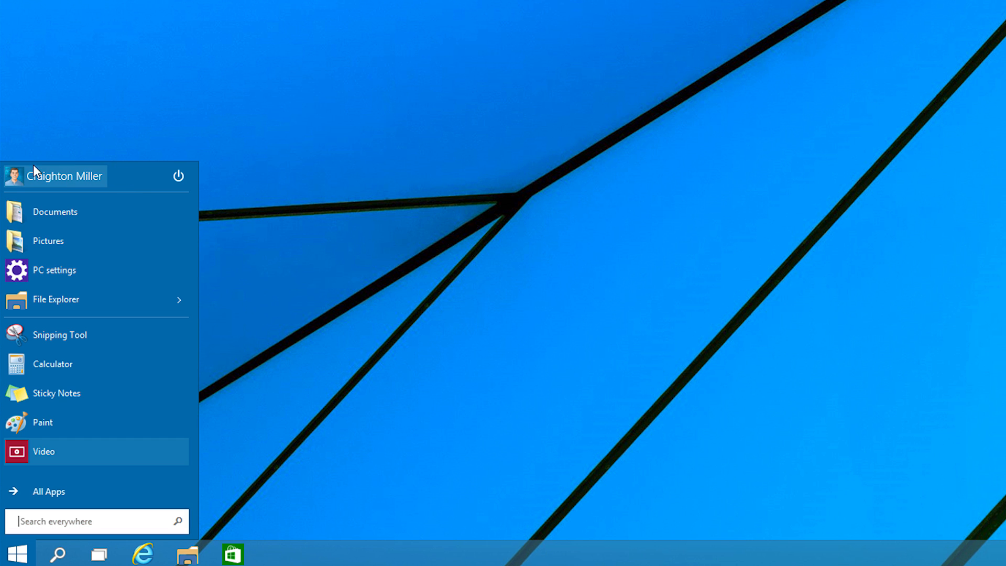
Step: Pin Sound Recorder to Start from All Apps, then go back to the main list
left_click(177, 175)
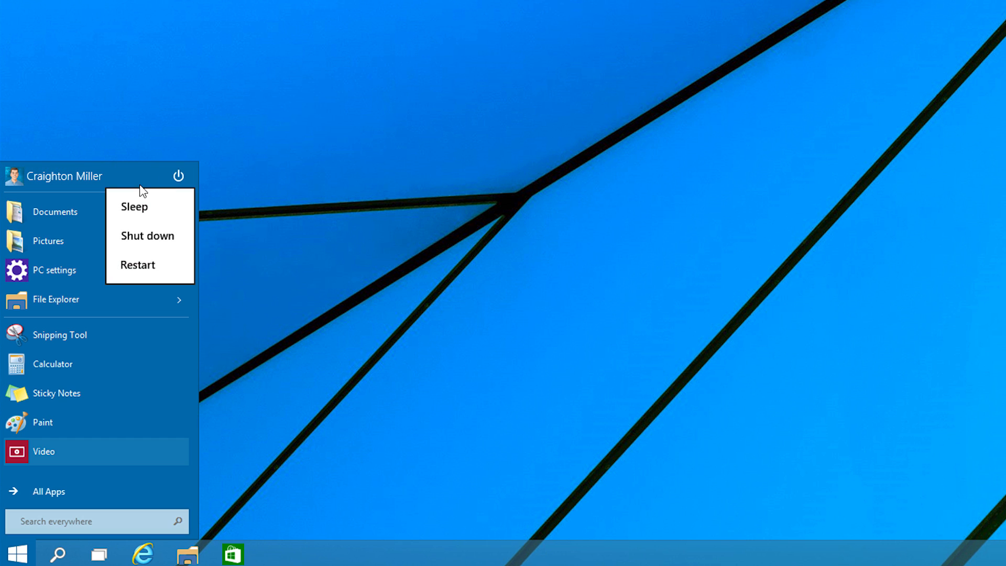
mouse_move(225, 318)
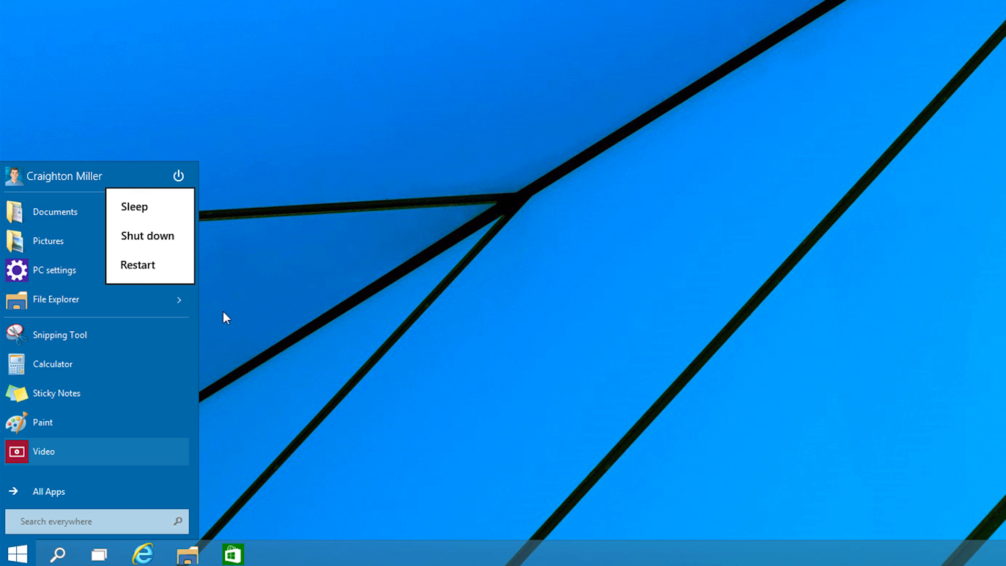
left_click(96, 521)
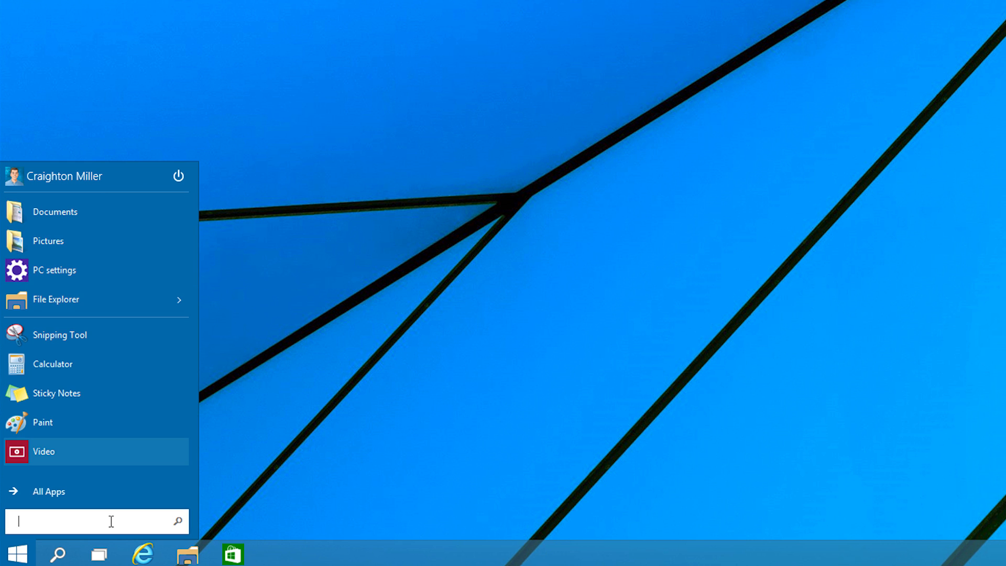
left_click(48, 491)
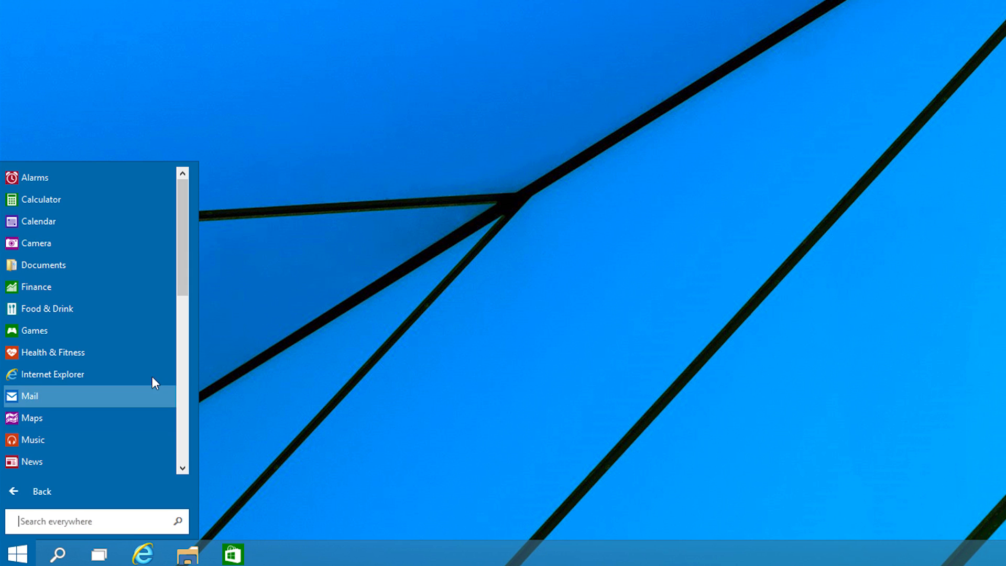
scroll("down", 3)
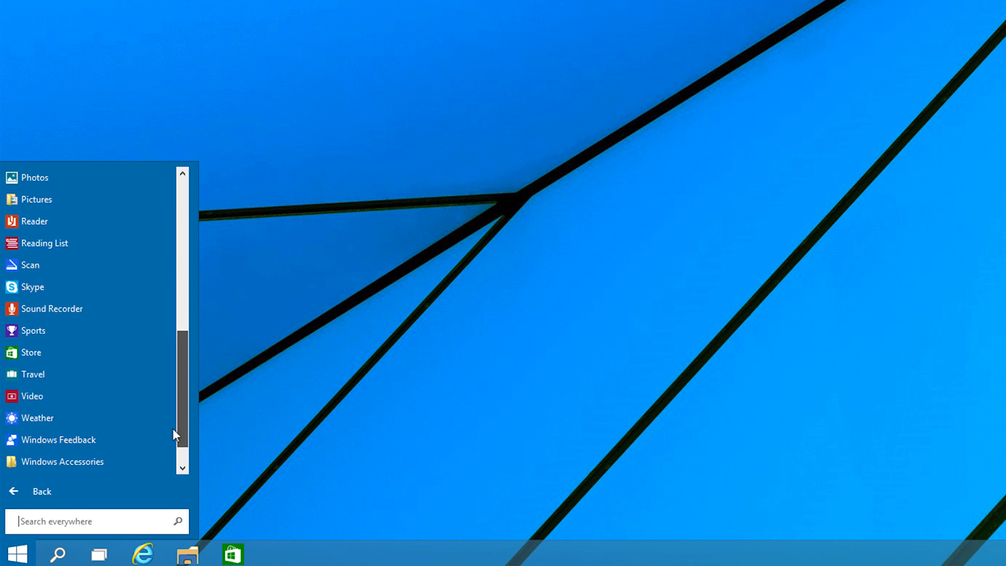
right_click(51, 264)
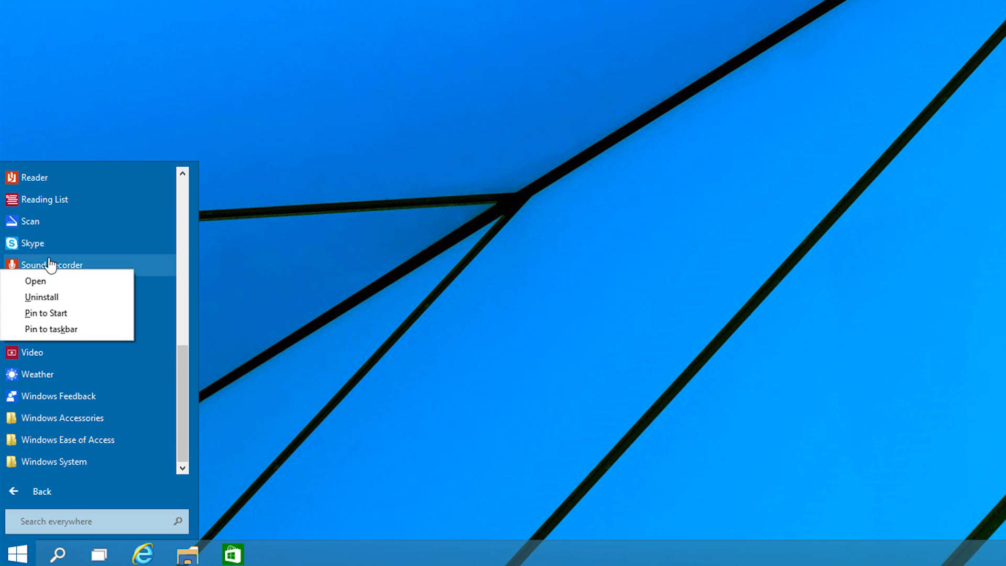
left_click(45, 313)
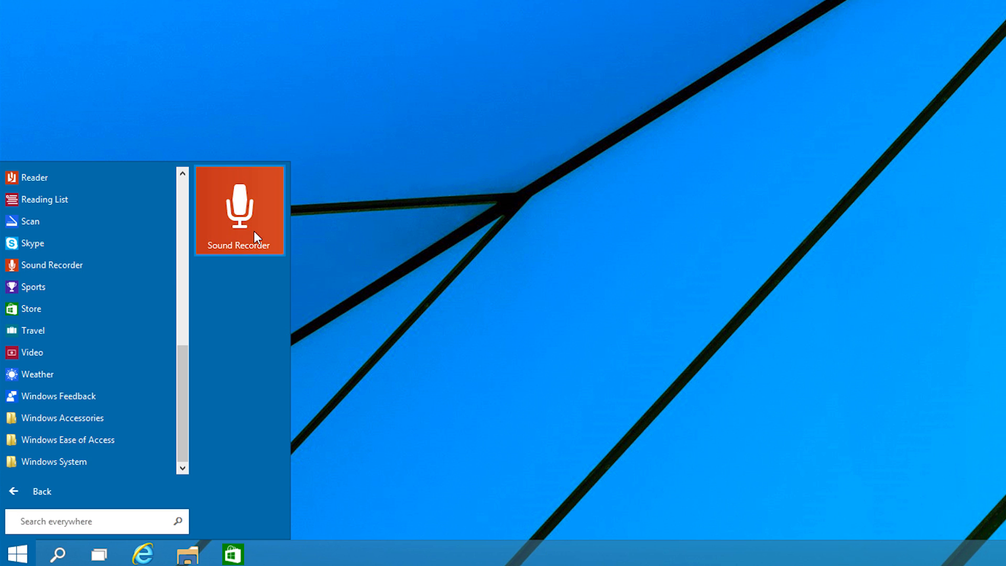
mouse_move(252, 196)
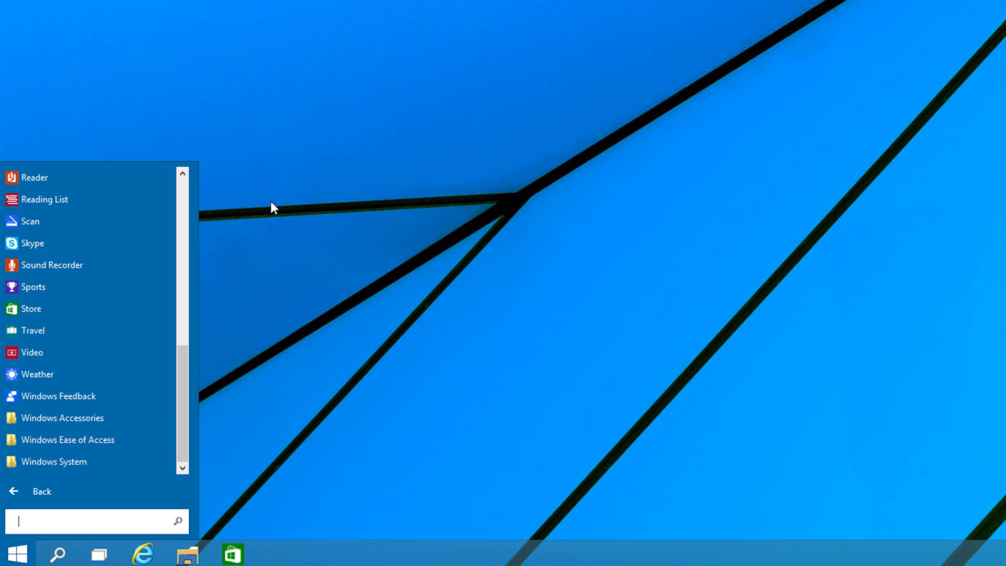
mouse_move(230, 295)
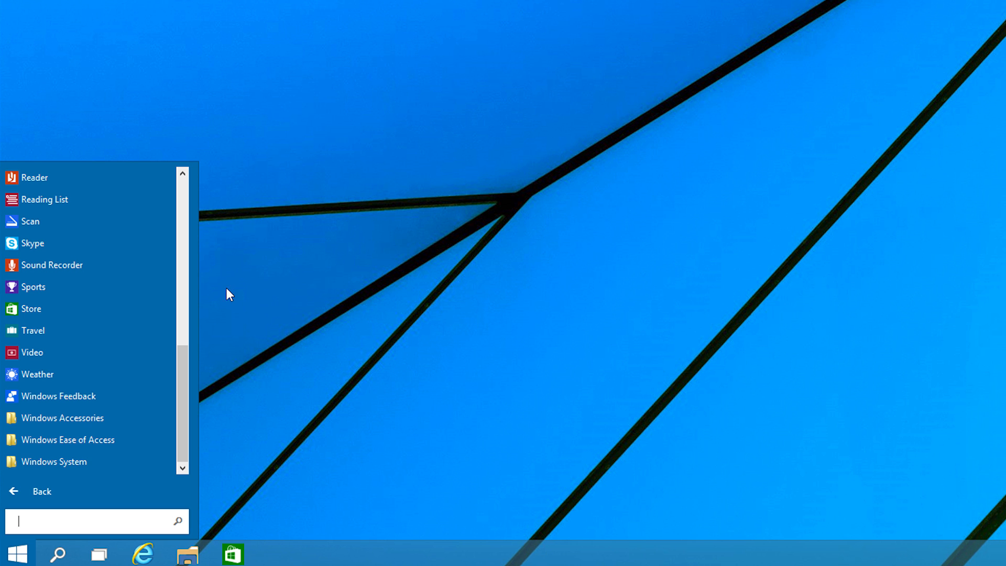
left_click(42, 491)
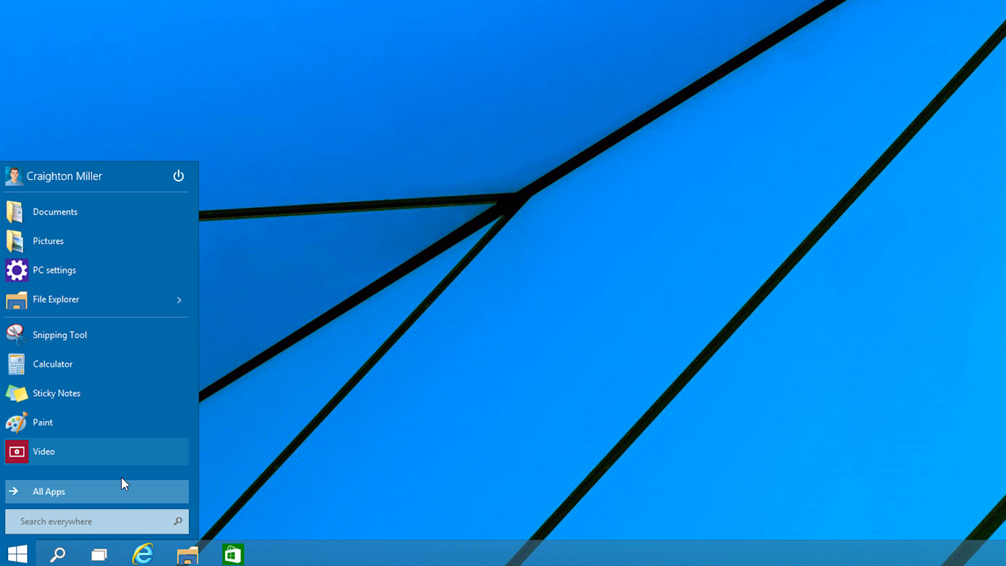
Step: Search everywhere for 'calculator' and scroll through the app, Store and web results
left_click(97, 520)
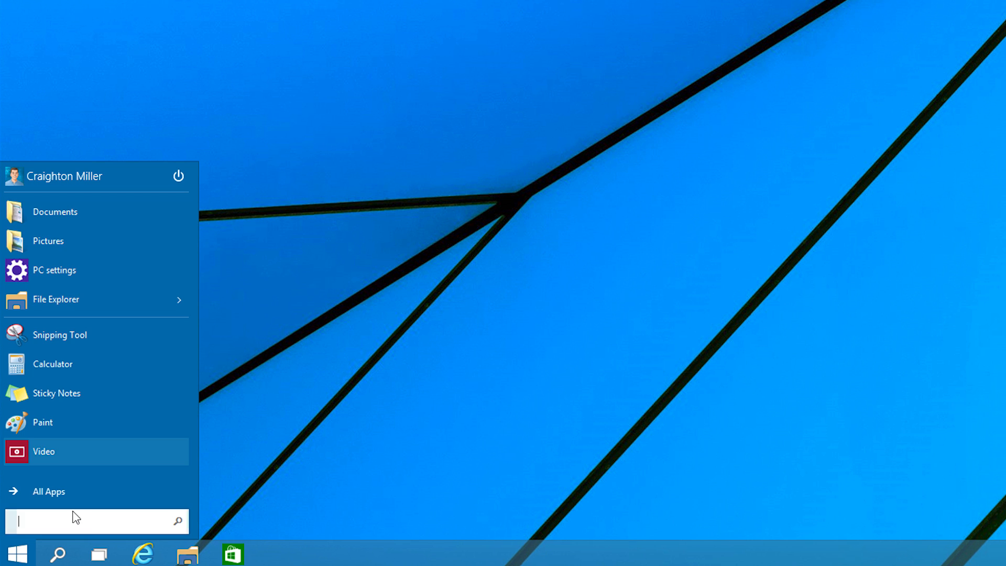
type("calculator")
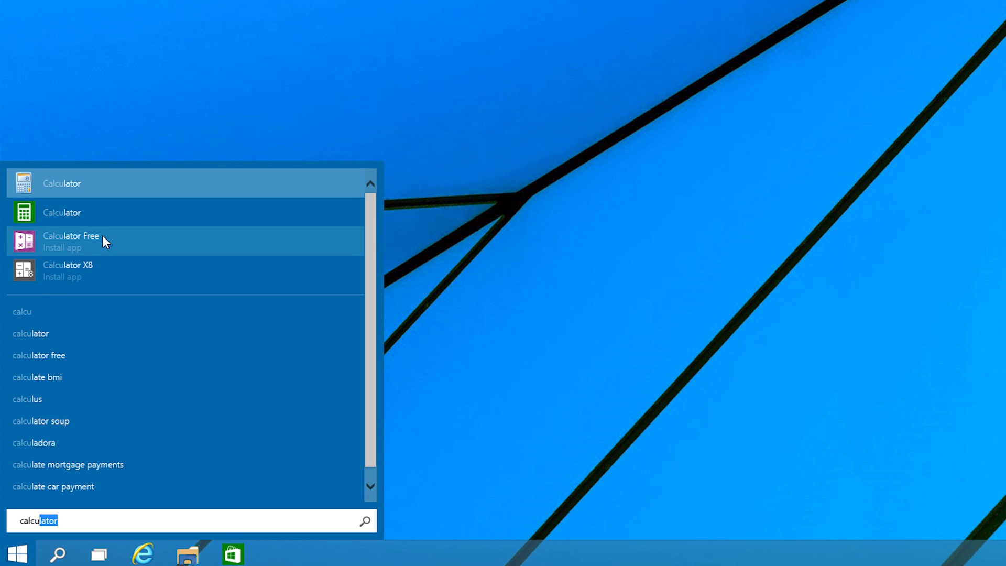
scroll("down", 3)
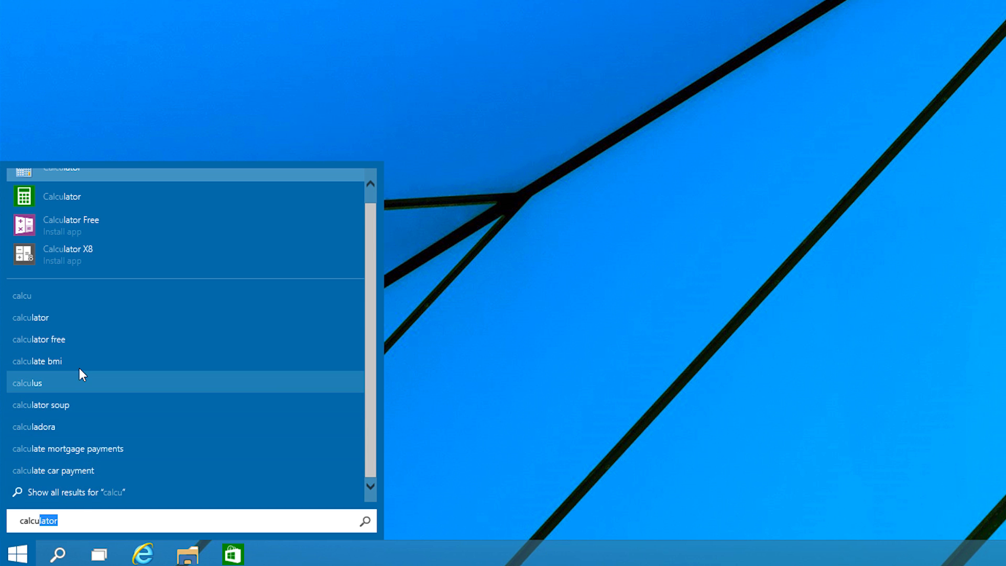
mouse_move(51, 551)
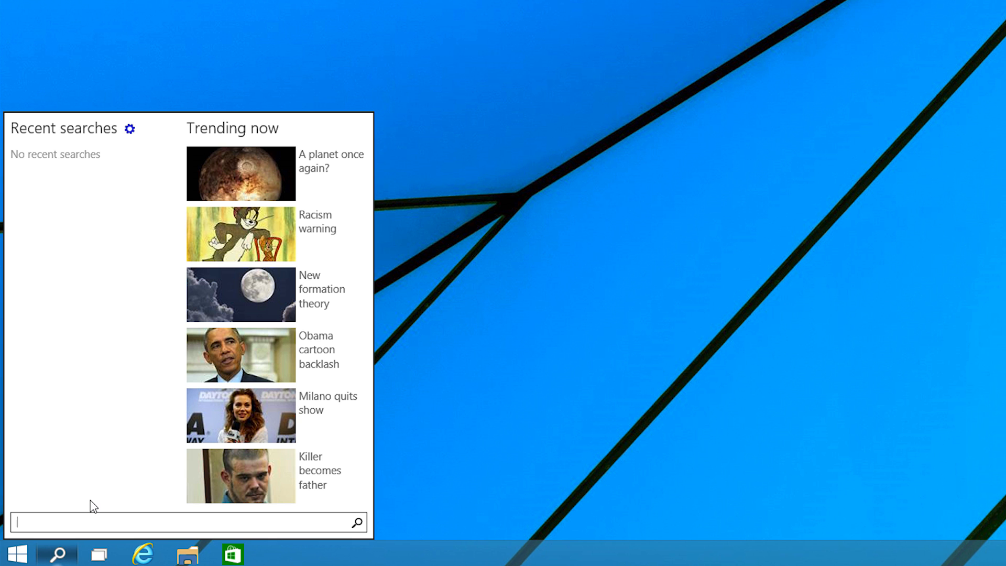
mouse_move(57, 550)
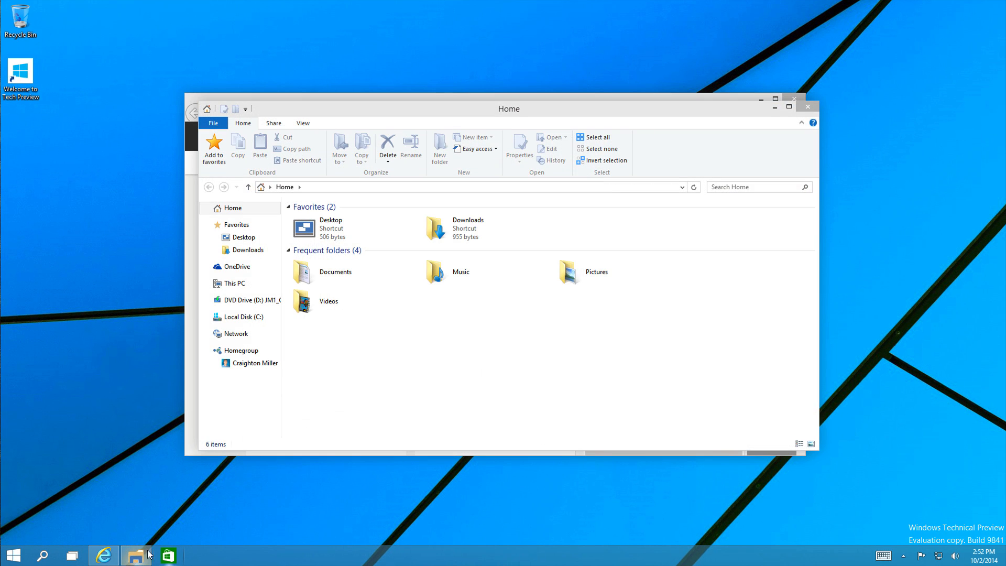
Step: Bring the Store app to the front from its taskbar icon
left_click(168, 555)
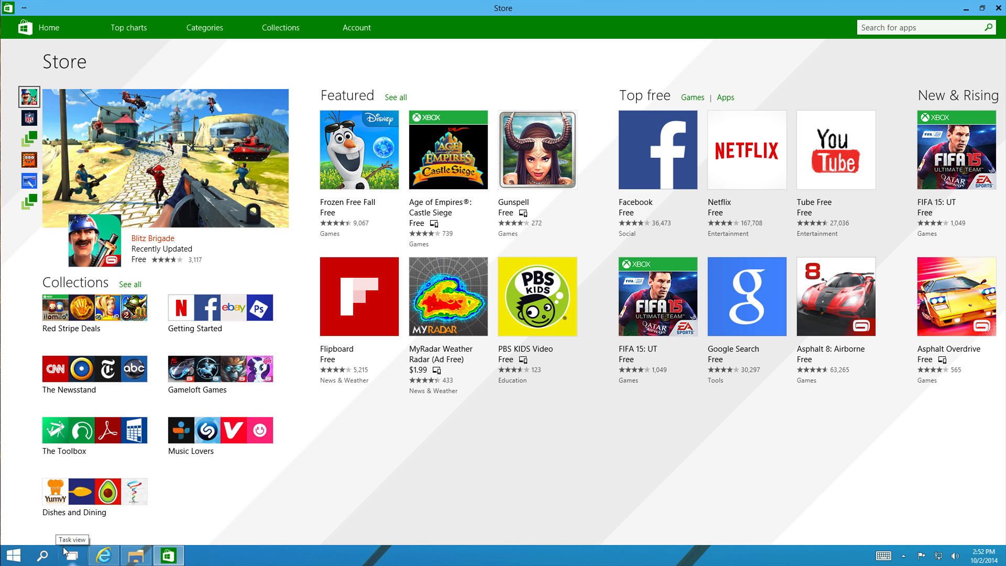
Step: Show Task View with the Store, Internet Explorer and File Explorer windows
left_click(72, 555)
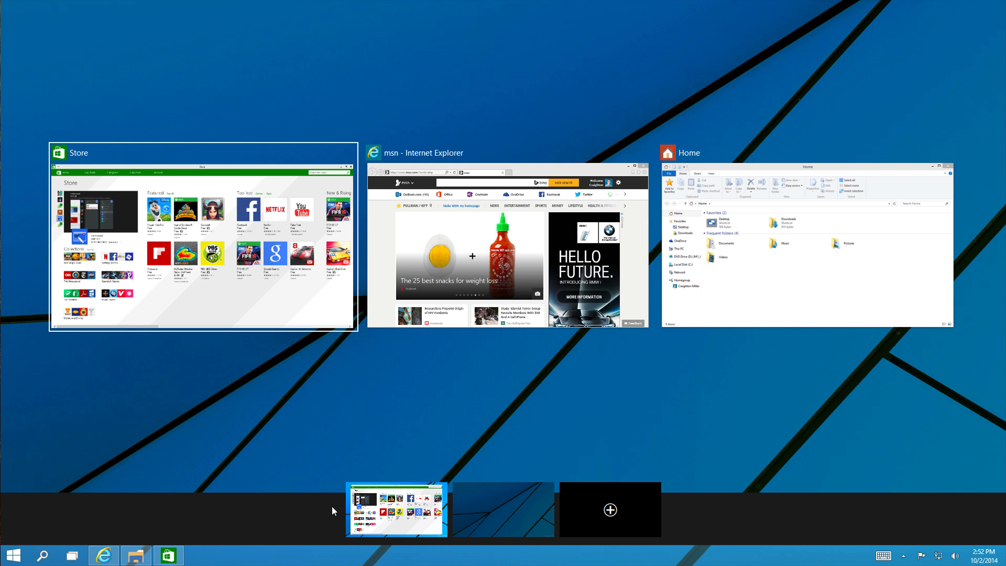
mouse_move(495, 507)
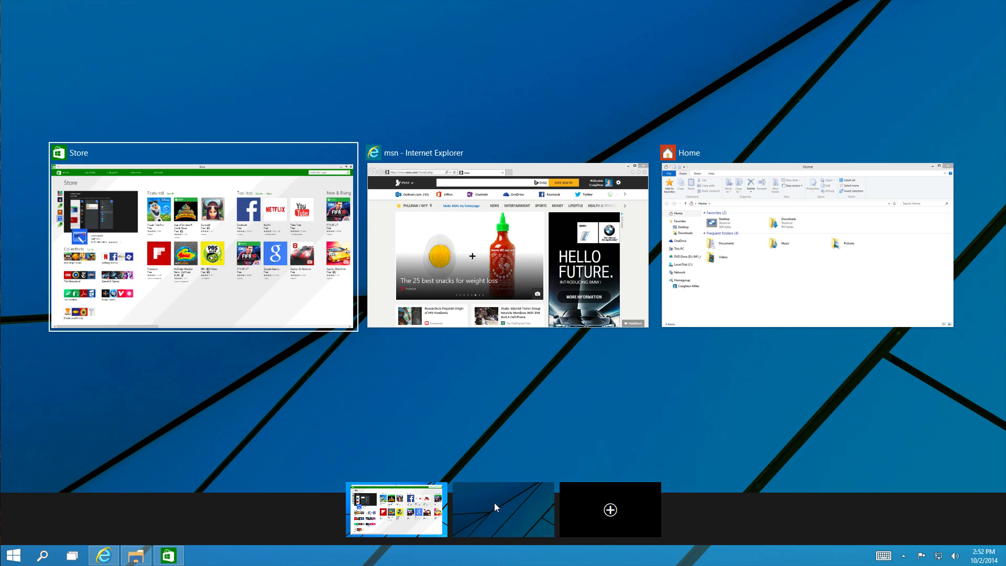
Step: Switch to the second virtual desktop, then return to the desktops overview
left_click(502, 509)
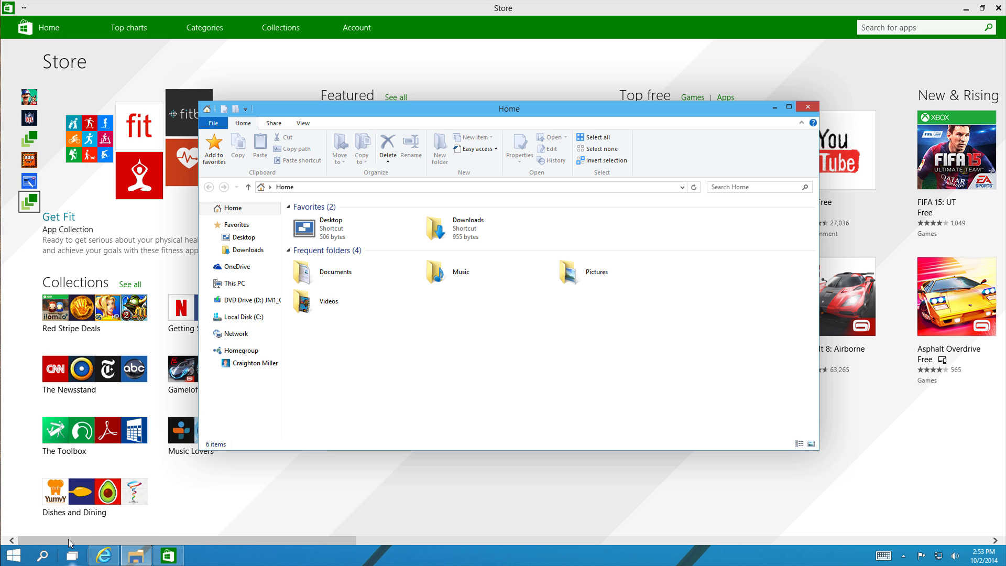
left_click(100, 555)
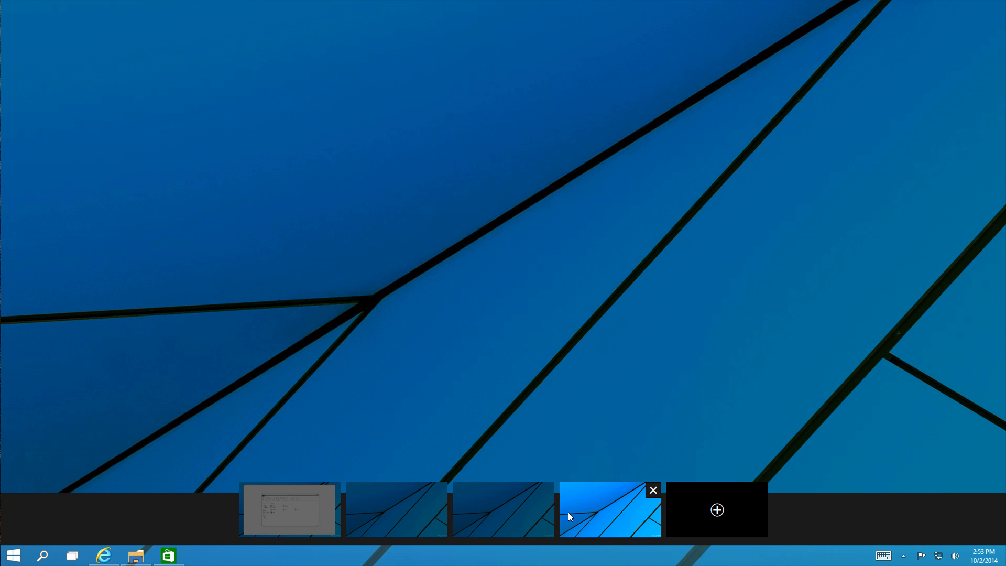
mouse_move(649, 514)
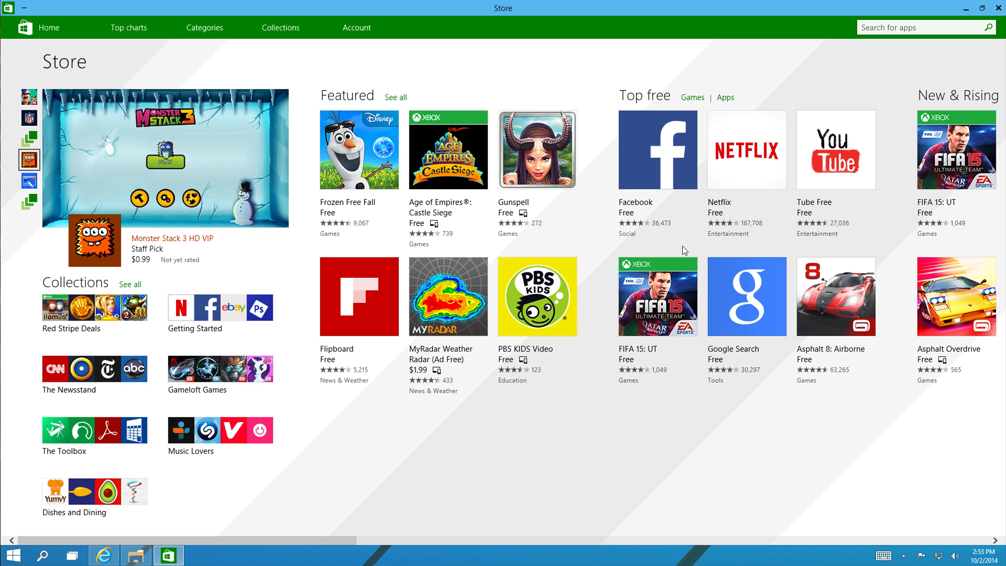
mouse_move(891, 117)
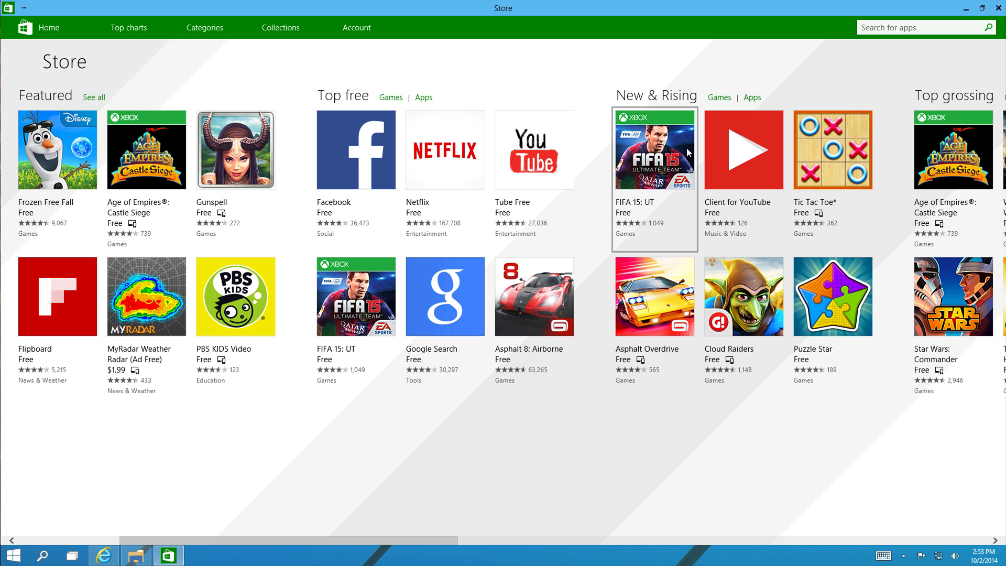
mouse_move(492, 199)
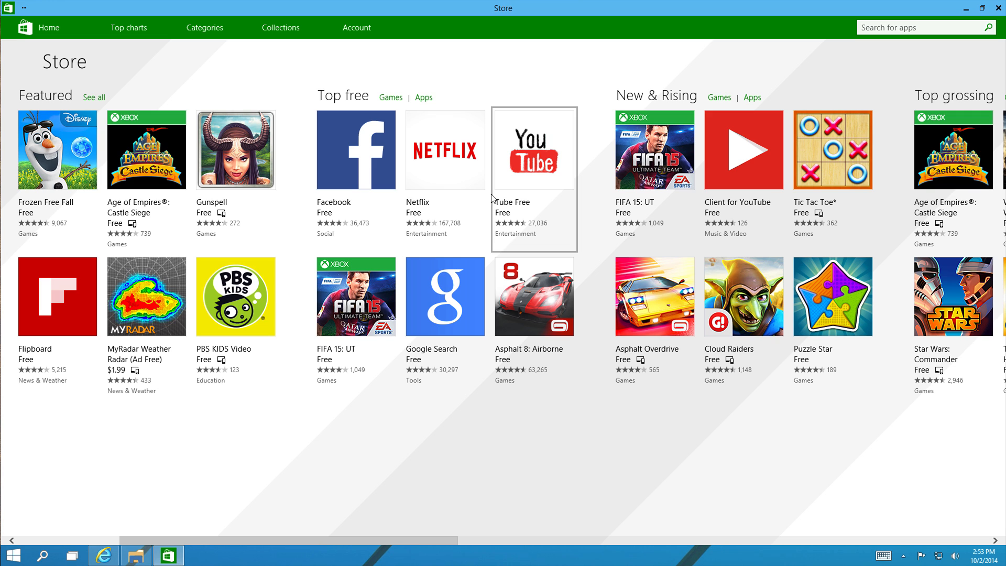
mouse_move(587, 202)
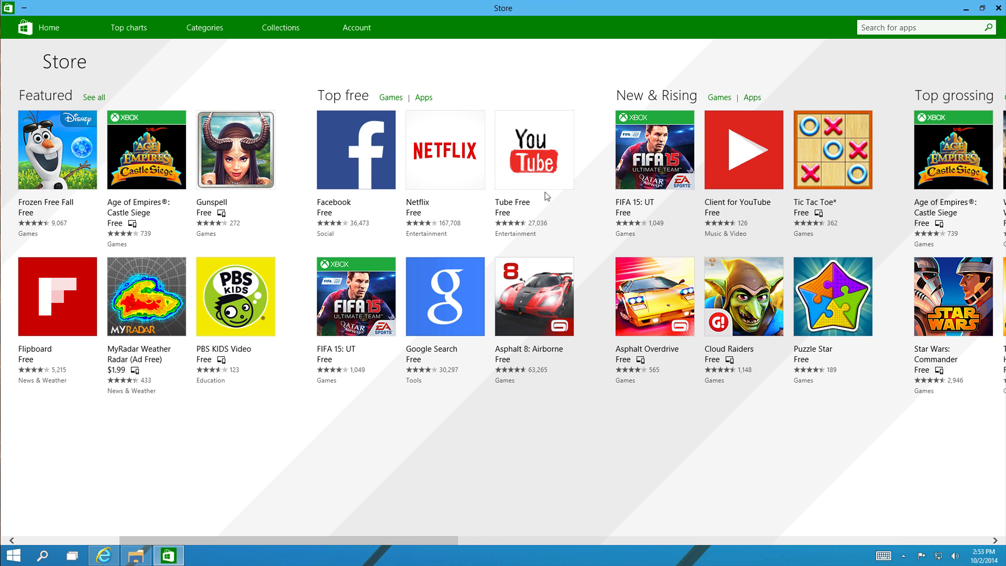
mouse_move(759, 146)
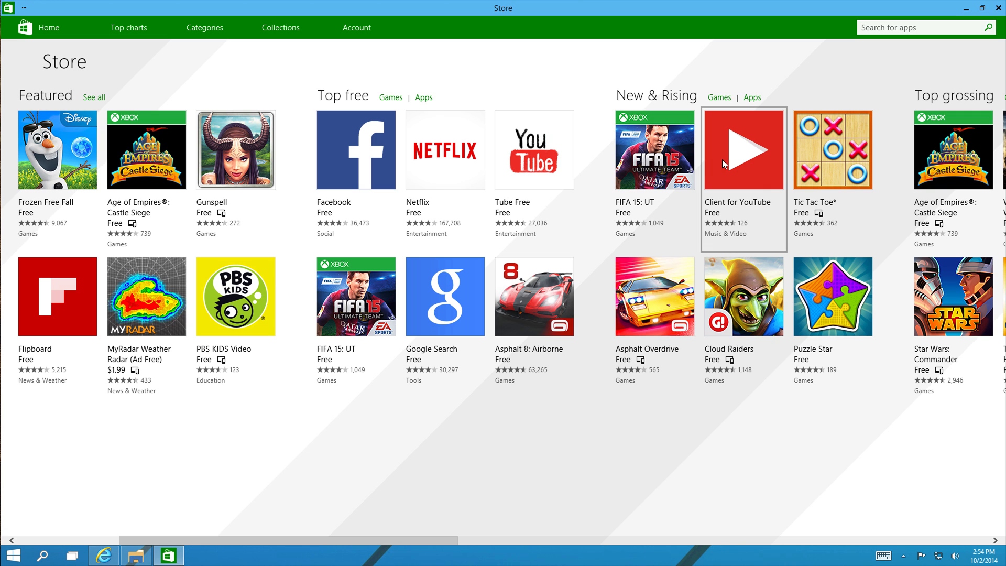
mouse_move(761, 180)
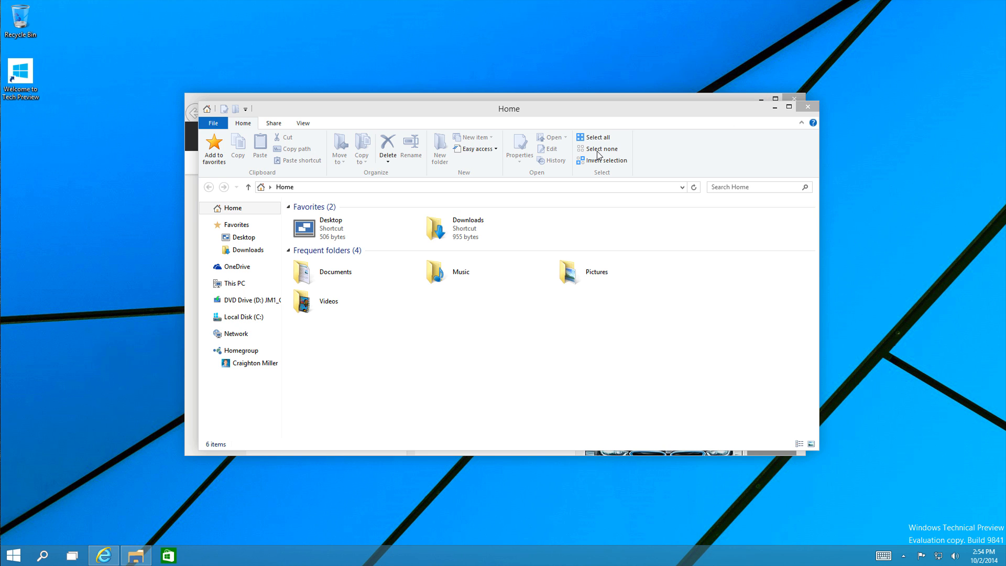
mouse_move(556, 299)
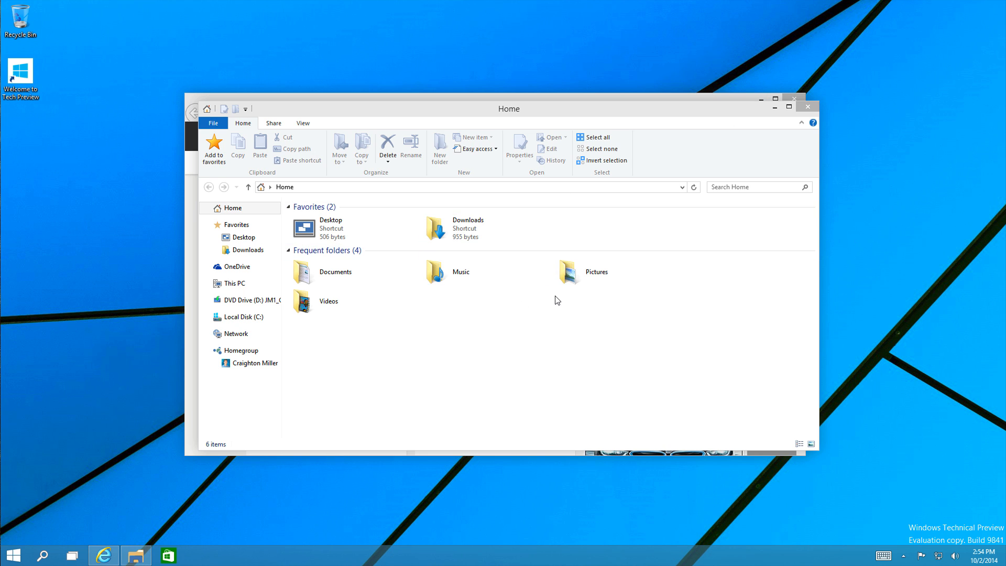
mouse_move(782, 135)
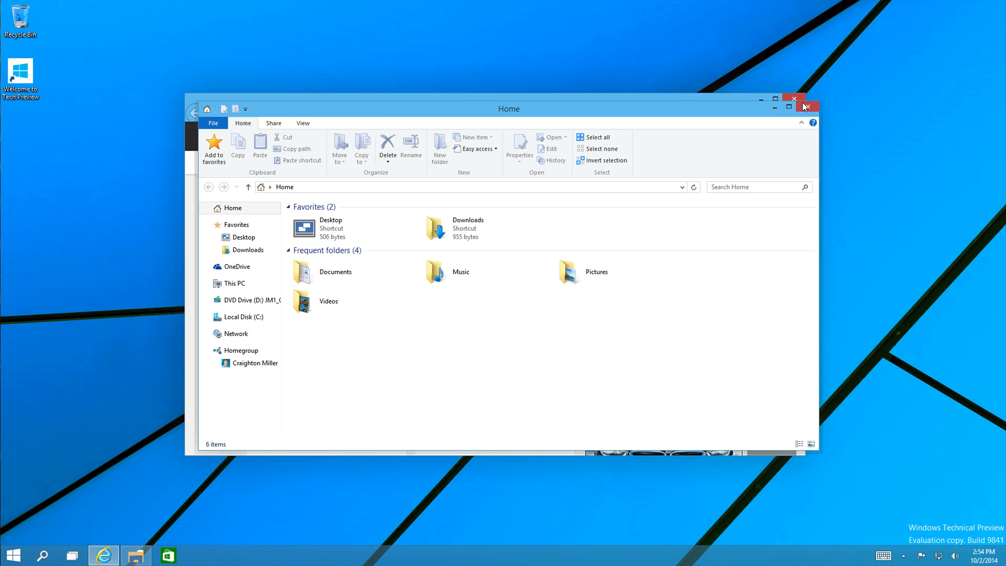
Step: Close the File Explorer Home window, then the Internet Explorer MSN window
left_click(103, 554)
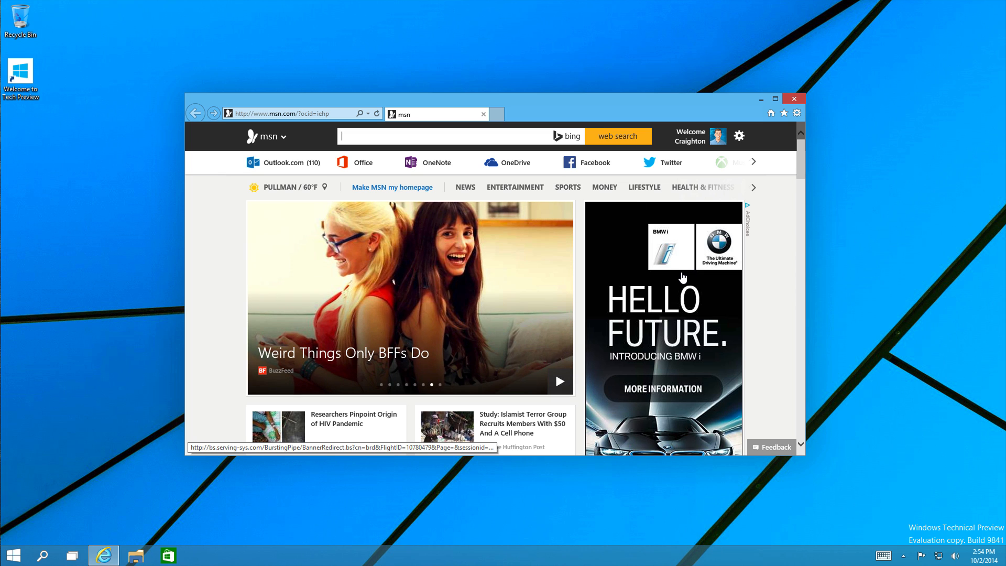
mouse_move(770, 5)
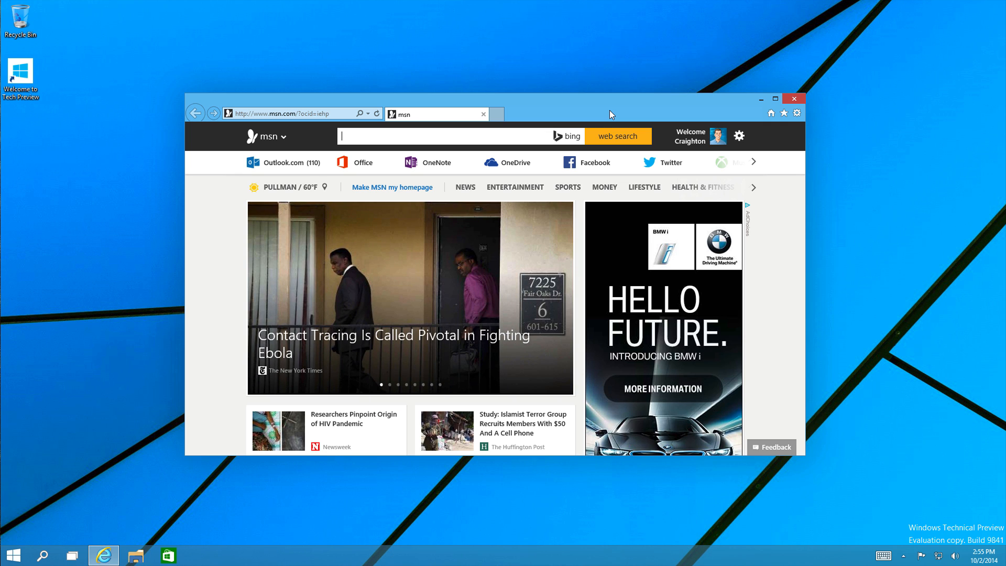
mouse_move(812, 101)
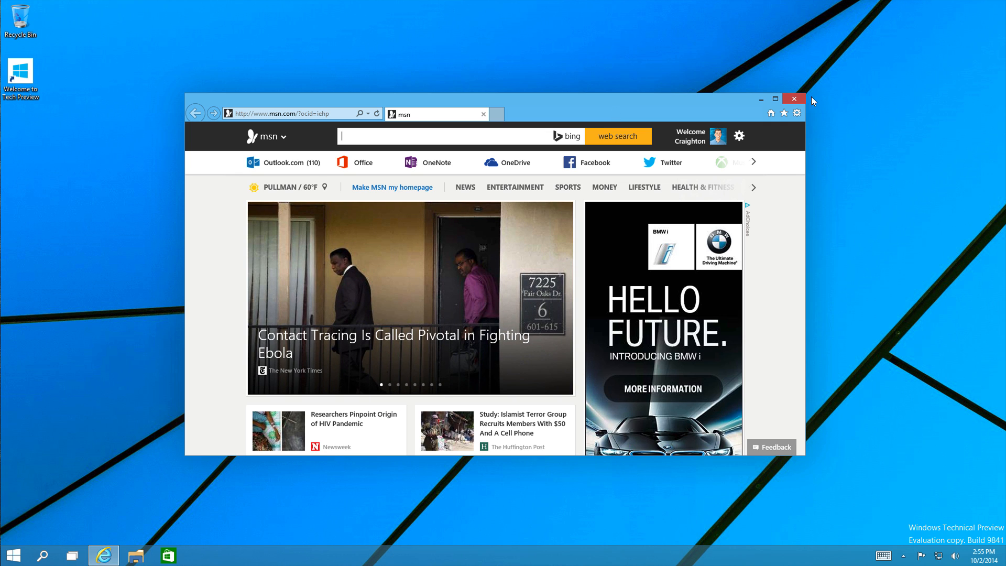
left_click(794, 99)
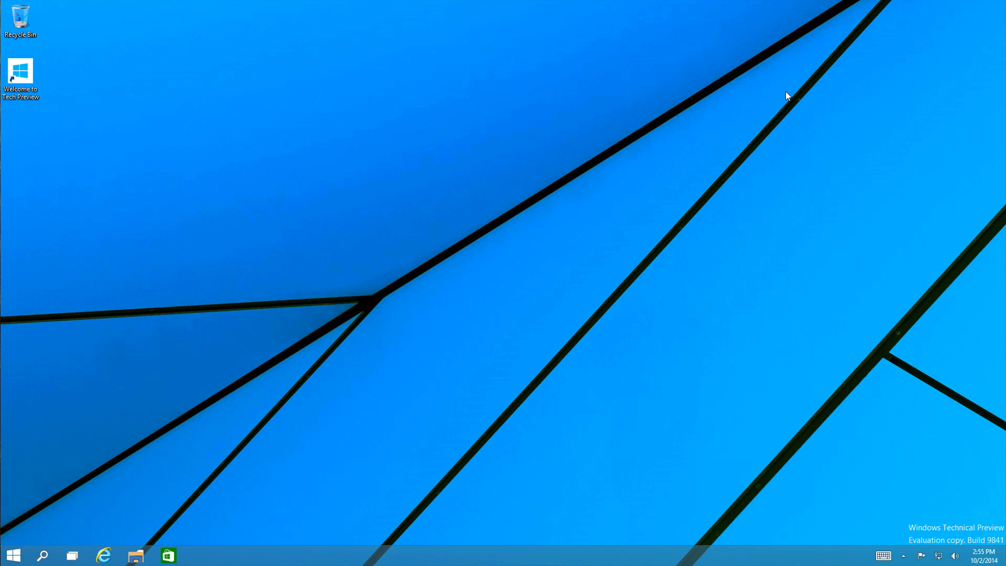
mouse_move(606, 144)
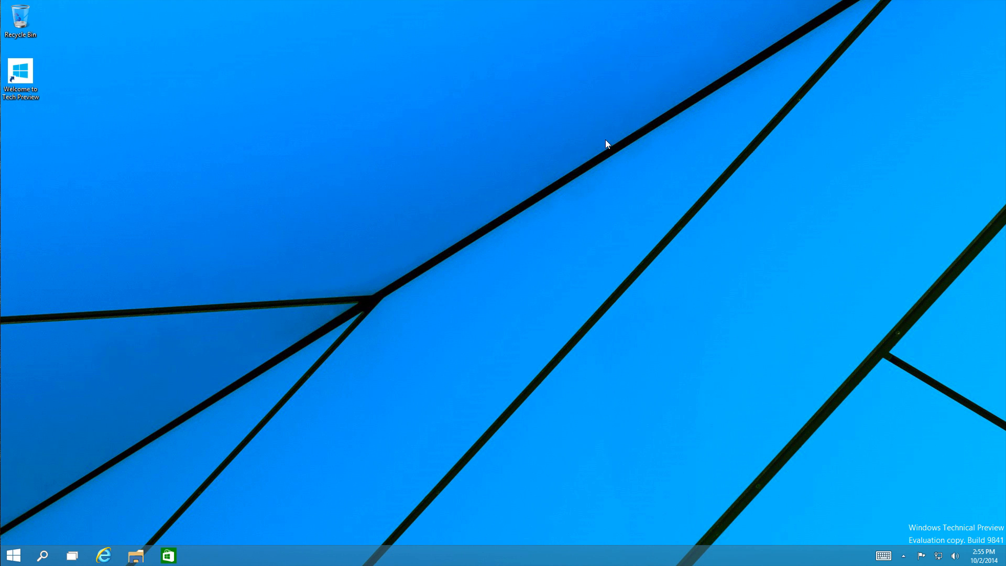